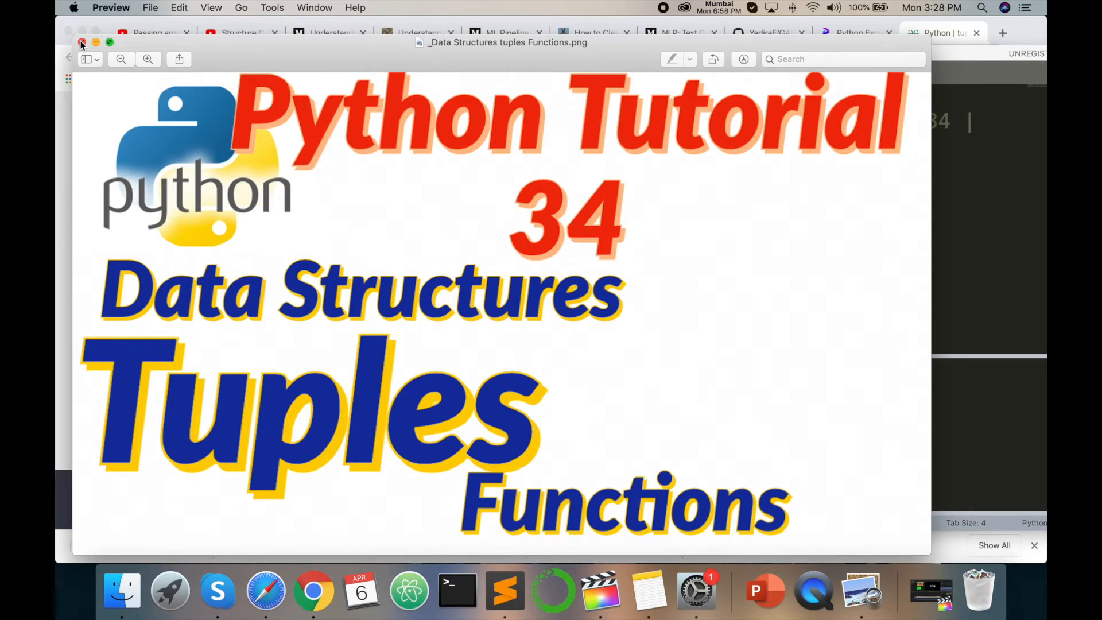
{"action": "mouse_move", "coordinate": [98, 58]}
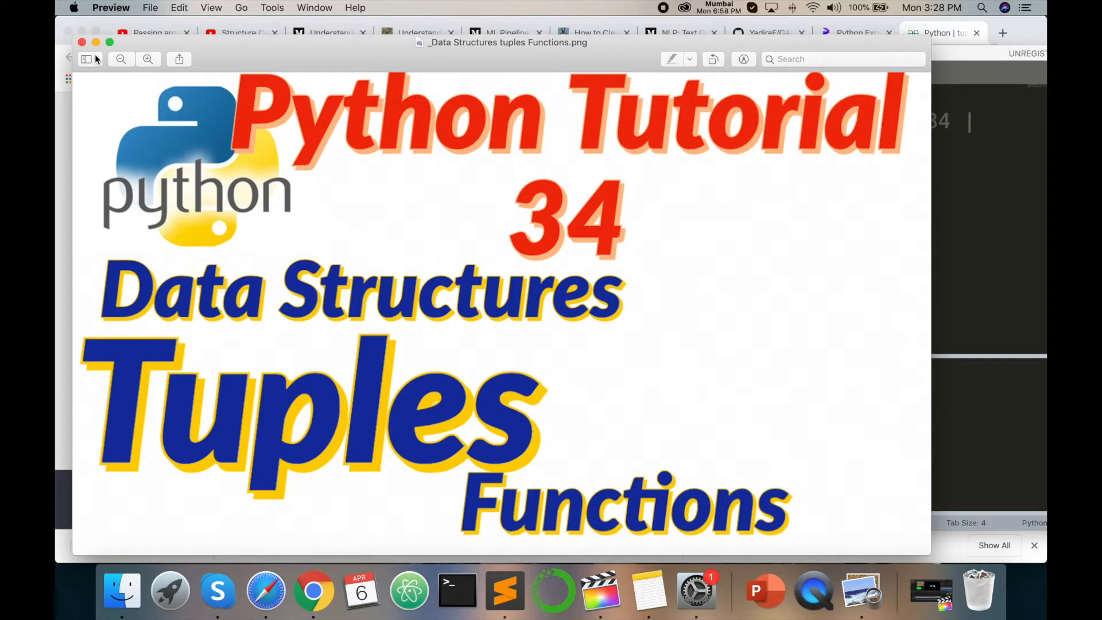
{"action": "mouse_move", "coordinate": [341, 509]}
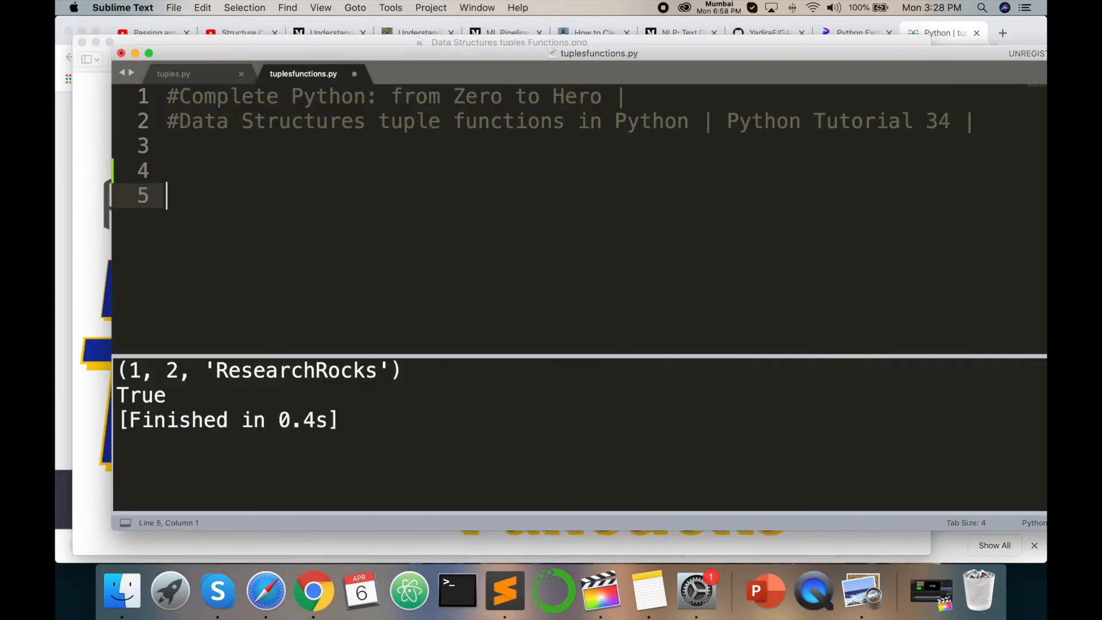
- Write the comment '# Some useful fucntion with the Tuples' and begin a 'tup' line below it
{"action": "type", "text": "#"}
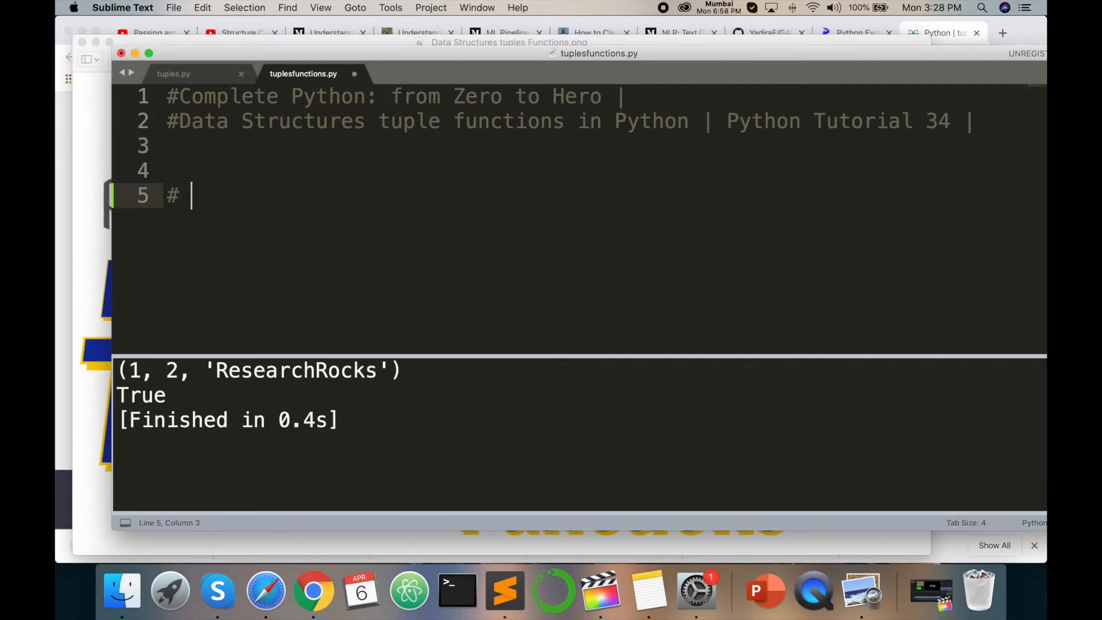
{"action": "type", "text": "Some u"}
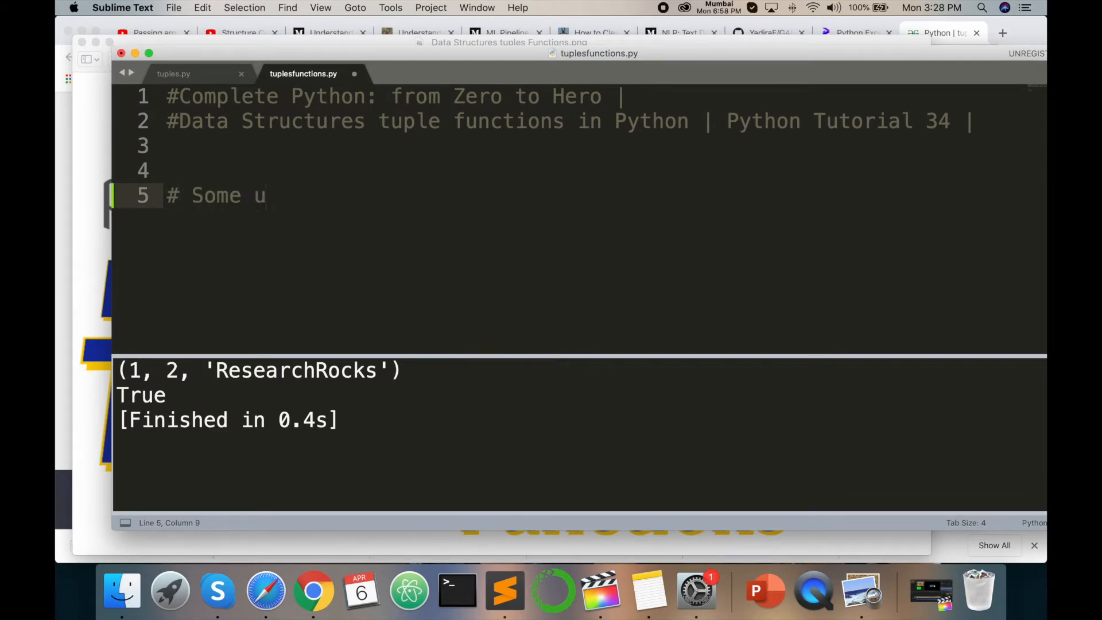
{"action": "type", "text": "seful"}
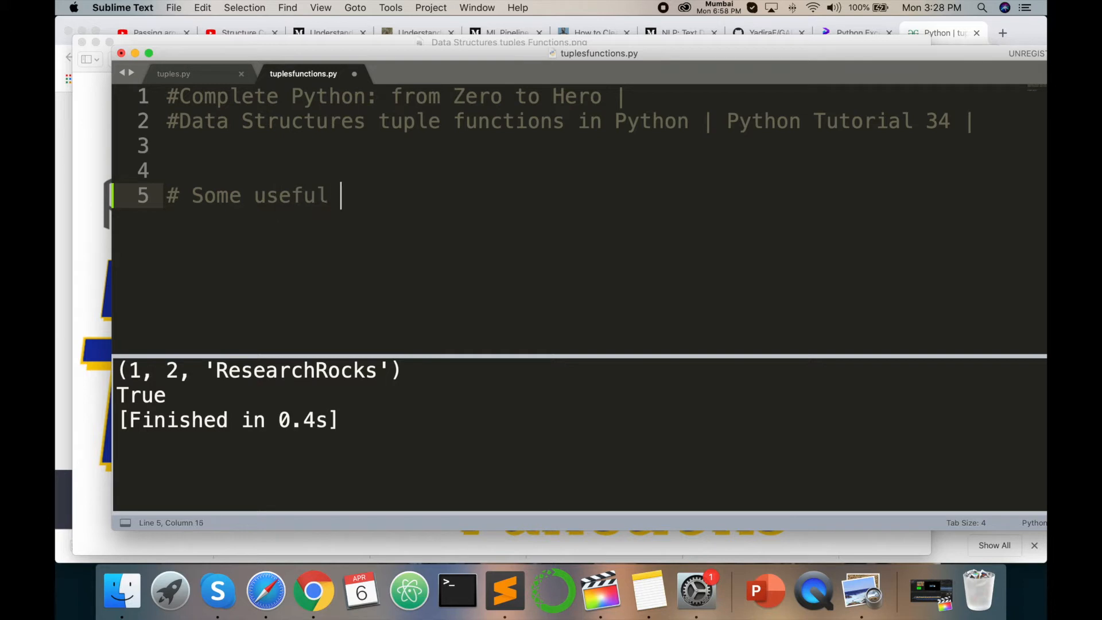
{"action": "type", "text": "fucntion"}
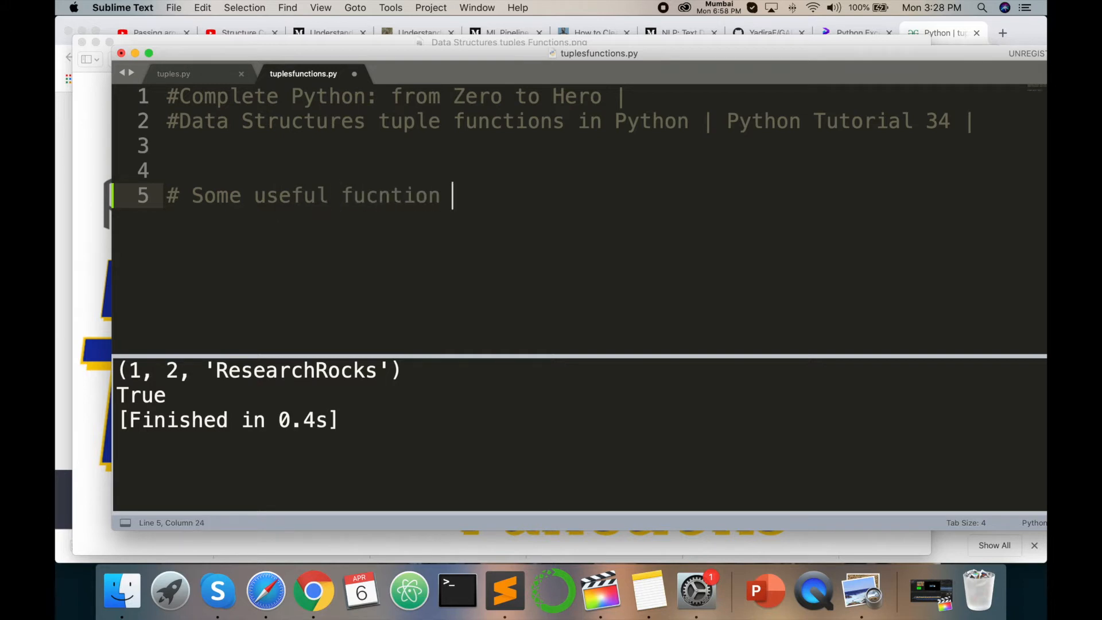
{"action": "type", "text": "with"}
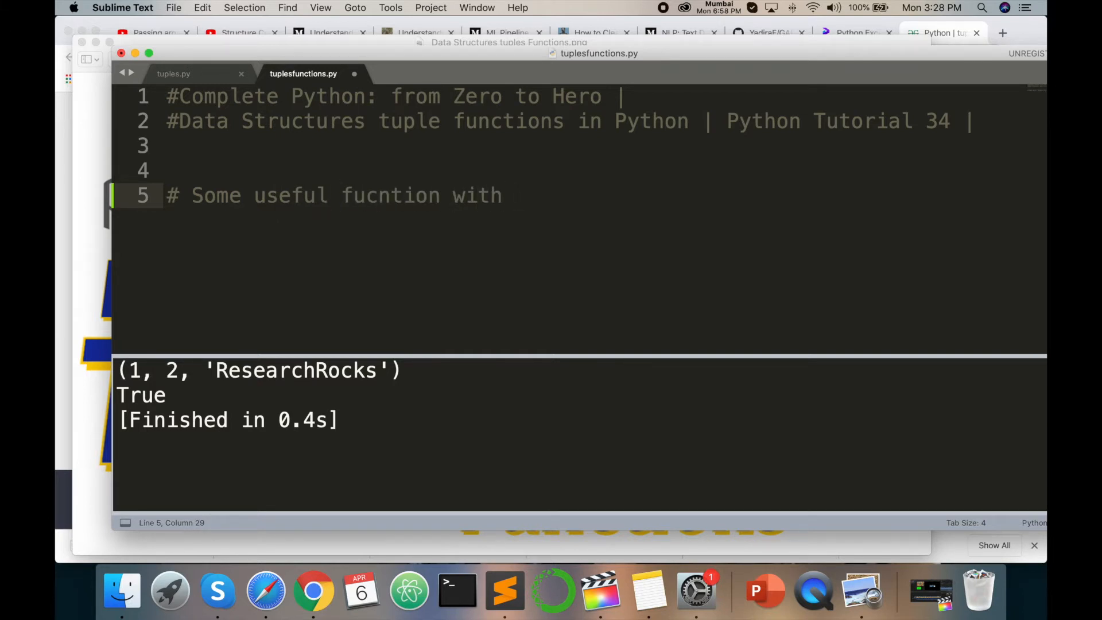
{"action": "type", "text": "the Tuples"}
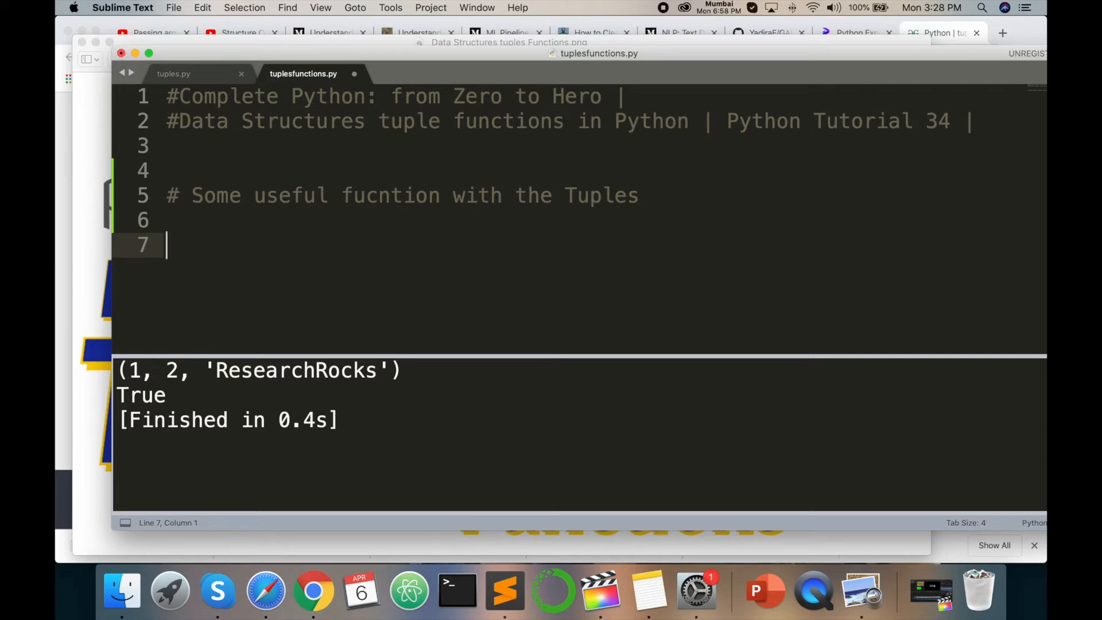
{"action": "type", "text": "tup ="}
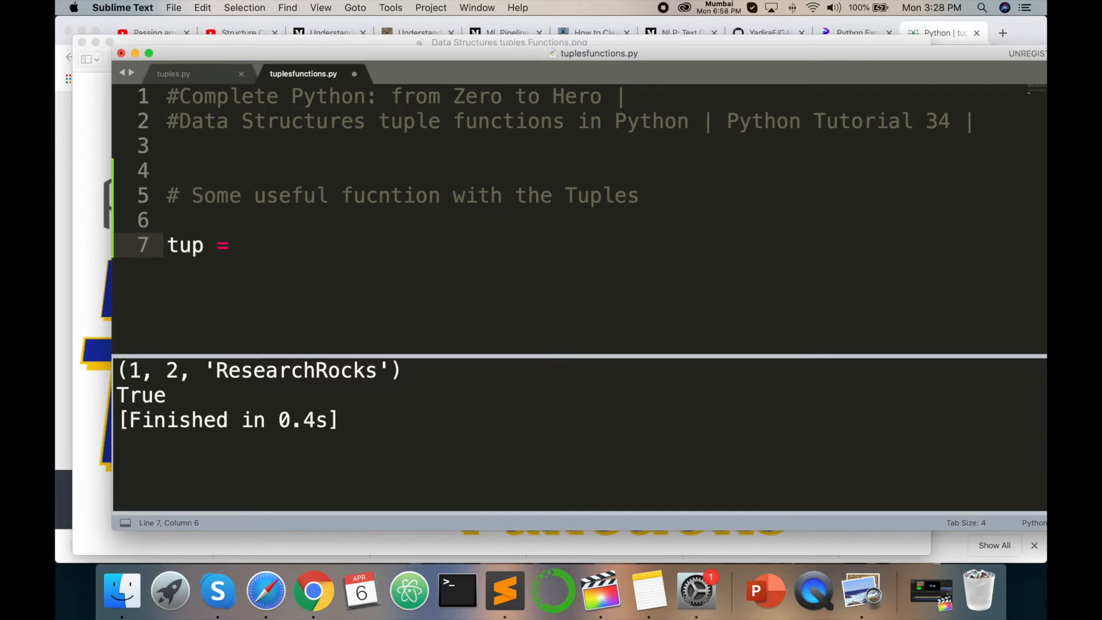
- Assign tup the tuple (3,6,8)
{"action": "type", "text": "("}
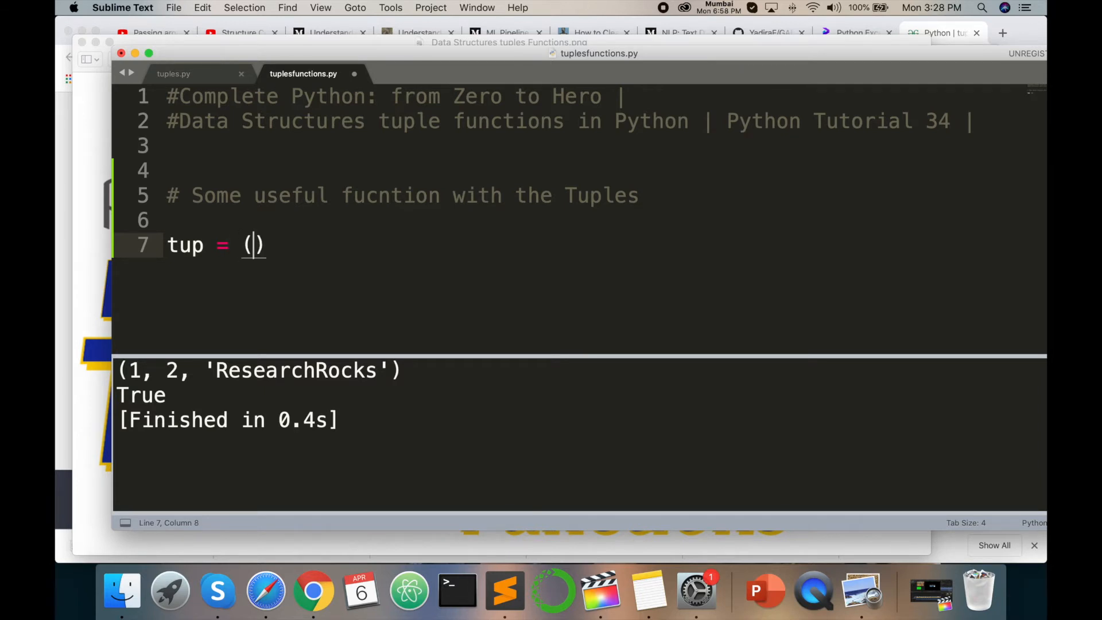
{"action": "type", "text": "3,"}
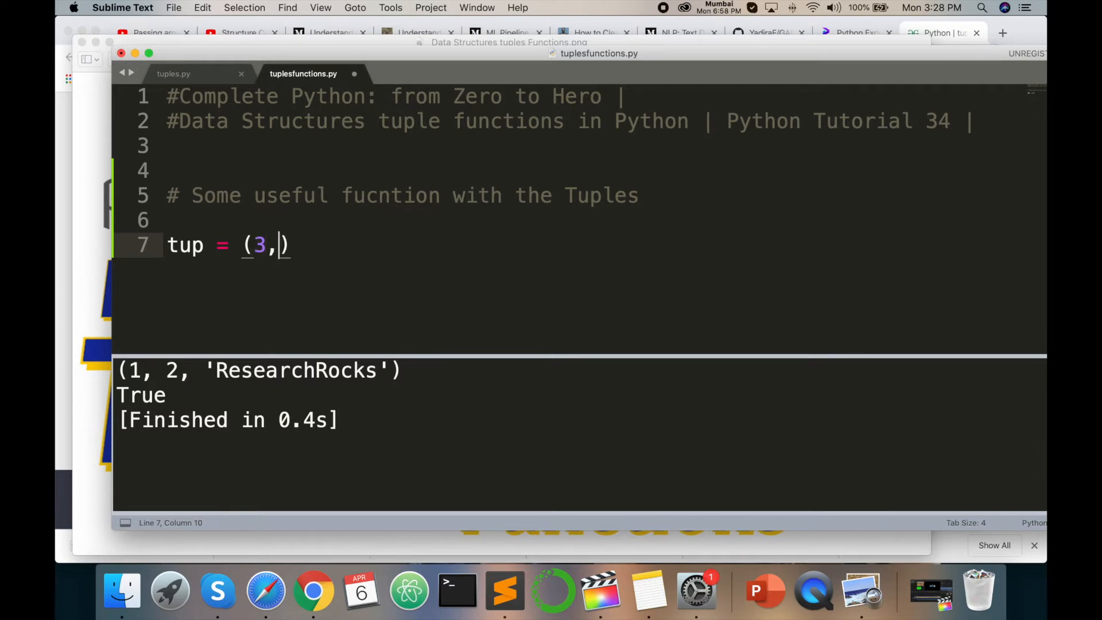
{"action": "type", "text": "6,8"}
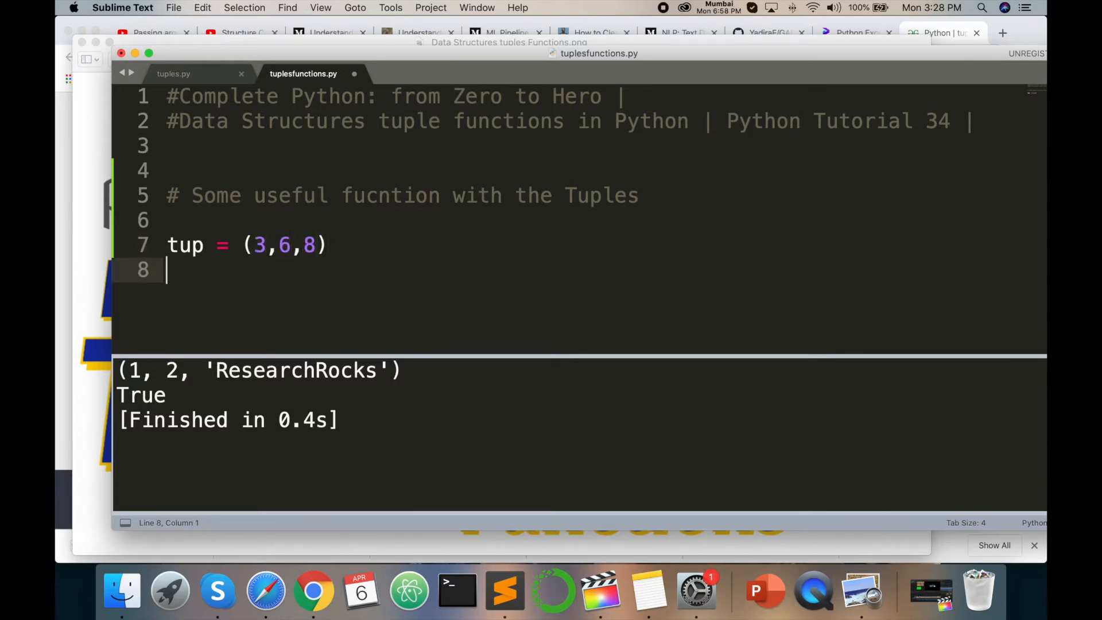
- Add print(len(tup)) and run it to print the length 3
{"action": "type", "text": "pri"}
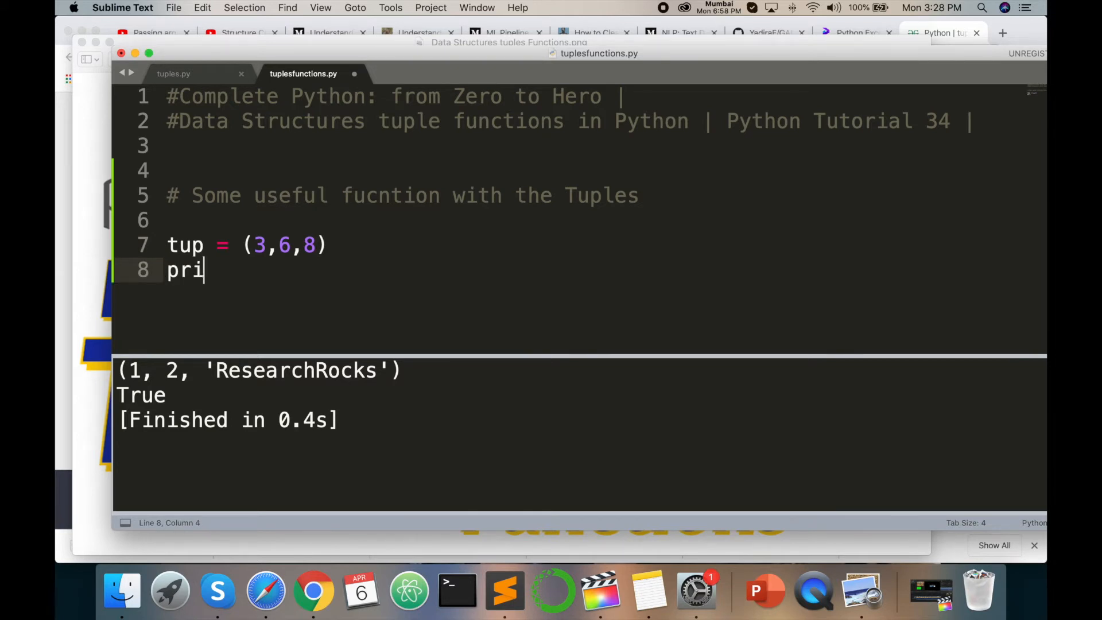
{"action": "type", "text": "nt()"}
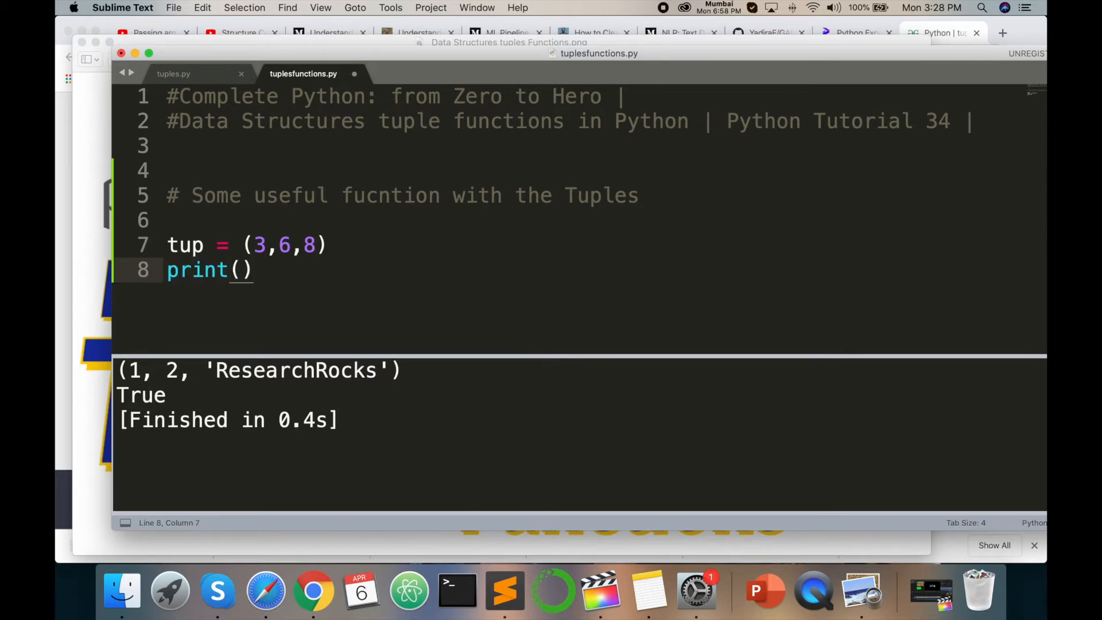
{"action": "type", "text": "len("}
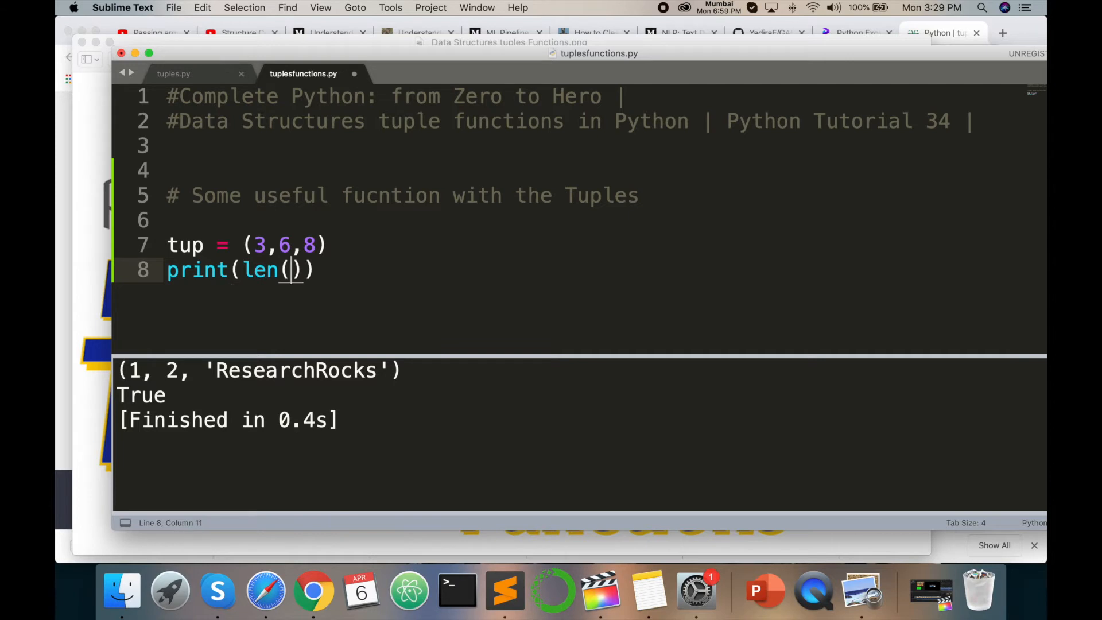
{"action": "type", "text": "tup"}
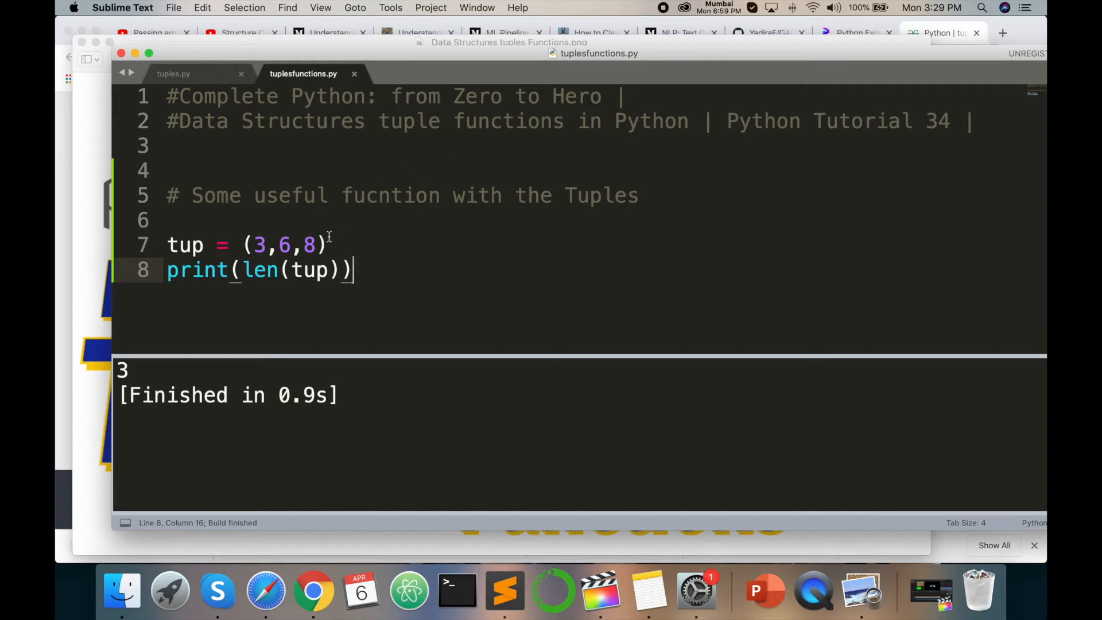
- Change tup to (3,6,8,9) and rebuild so the length printed is 4
{"action": "left_click", "coordinate": [315, 244]}
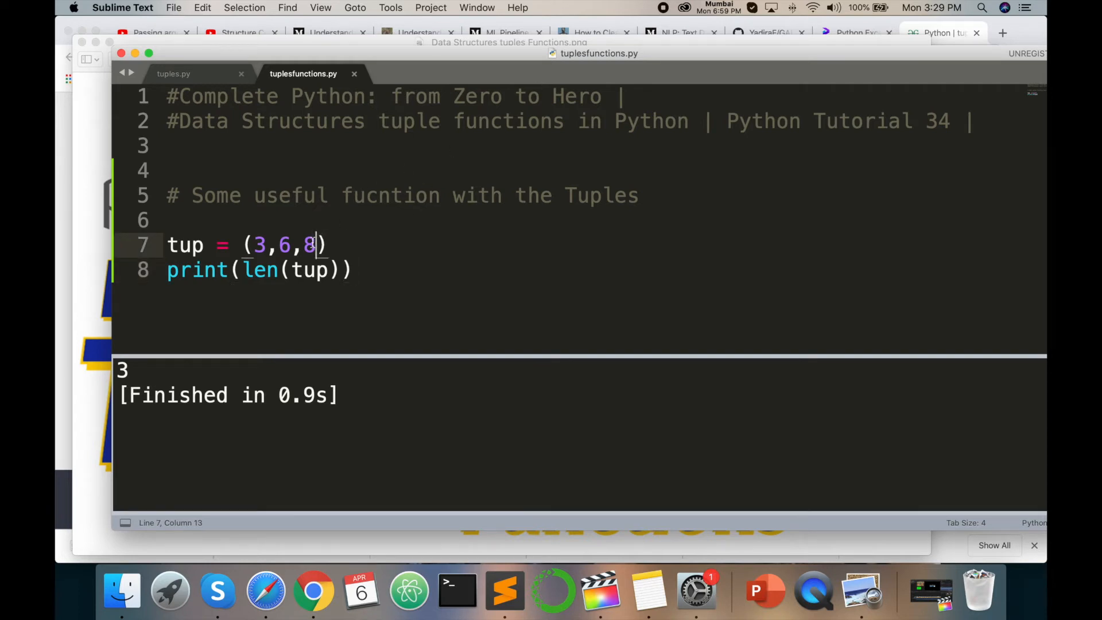
{"action": "left_click", "coordinate": [254, 244]}
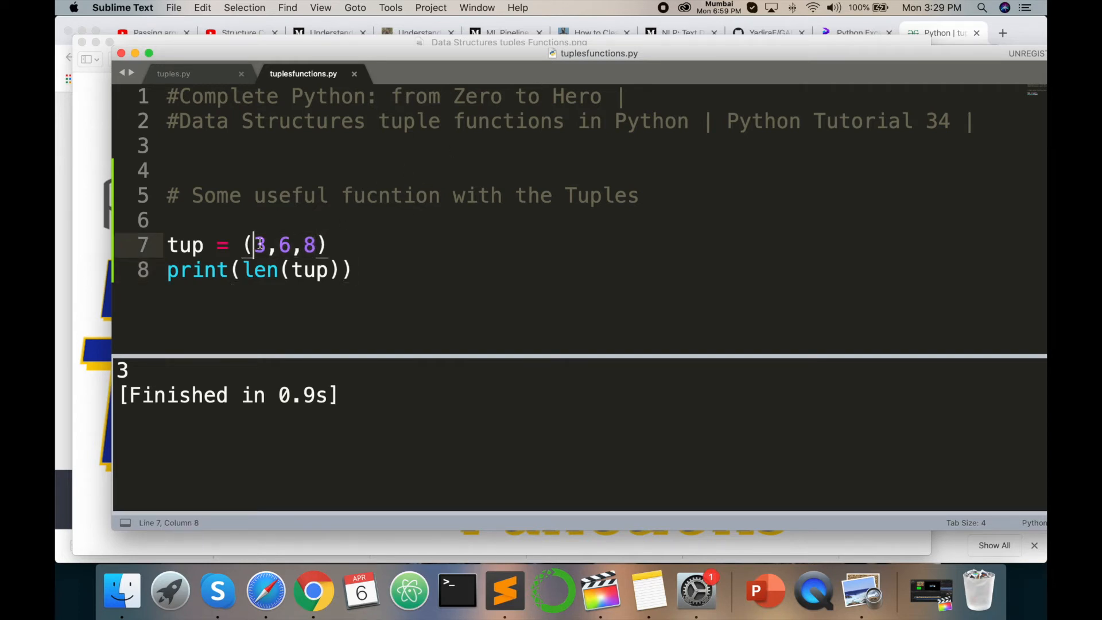
{"action": "left_click_drag", "start_coordinate": [251, 245], "coordinate": [317, 245]}
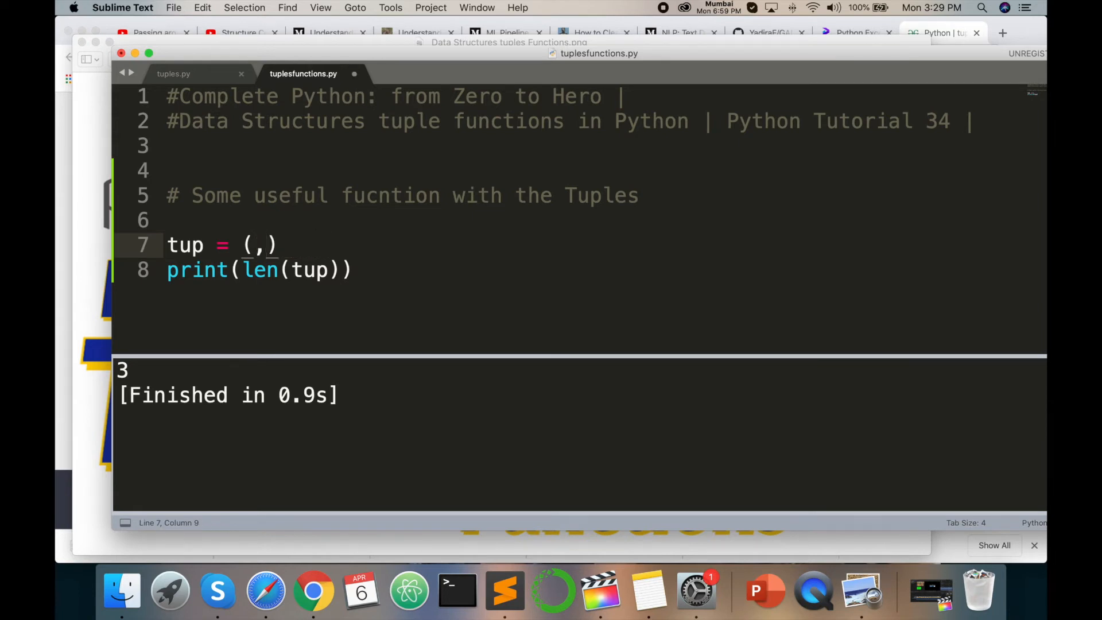
{"action": "type", "text": "3,6,8"}
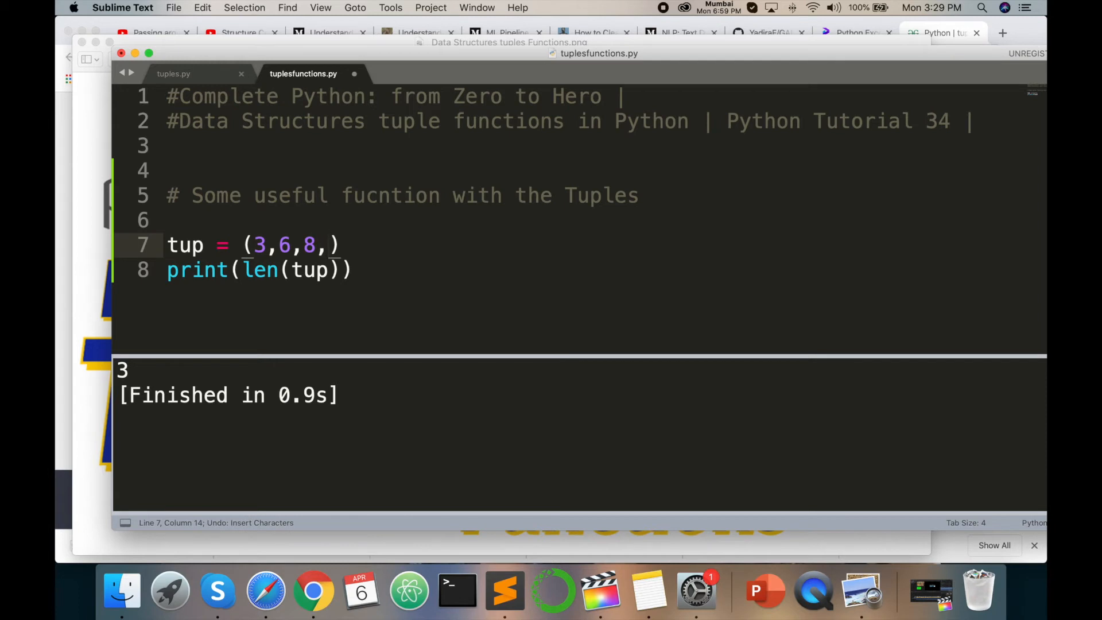
{"action": "type", "text": "9"}
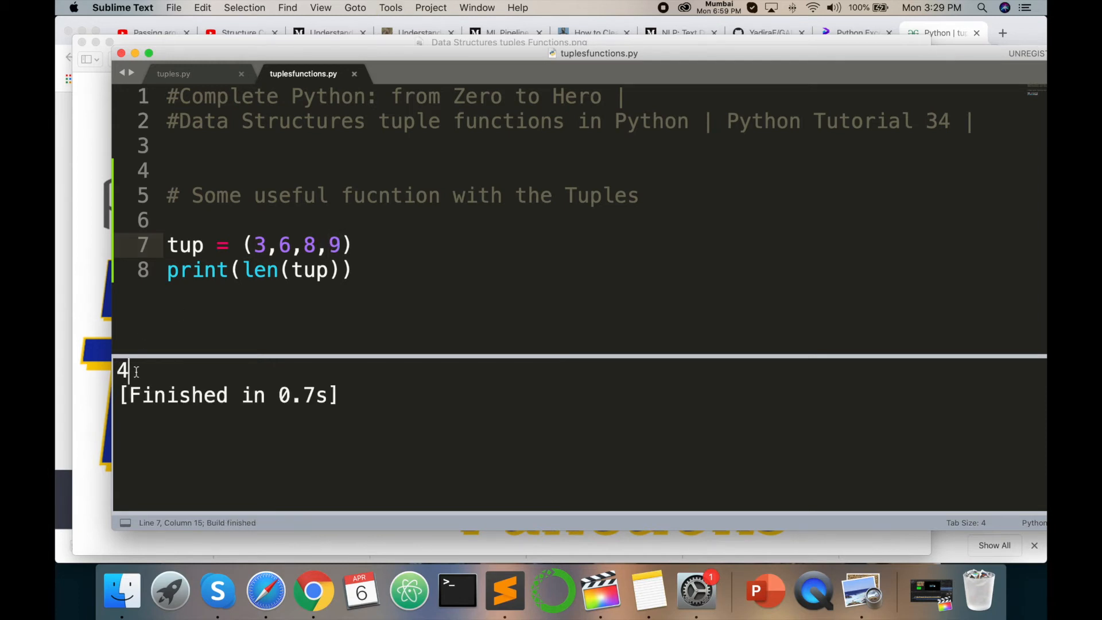
{"action": "left_click", "coordinate": [353, 269]}
{"action": "type", "text": "print("}
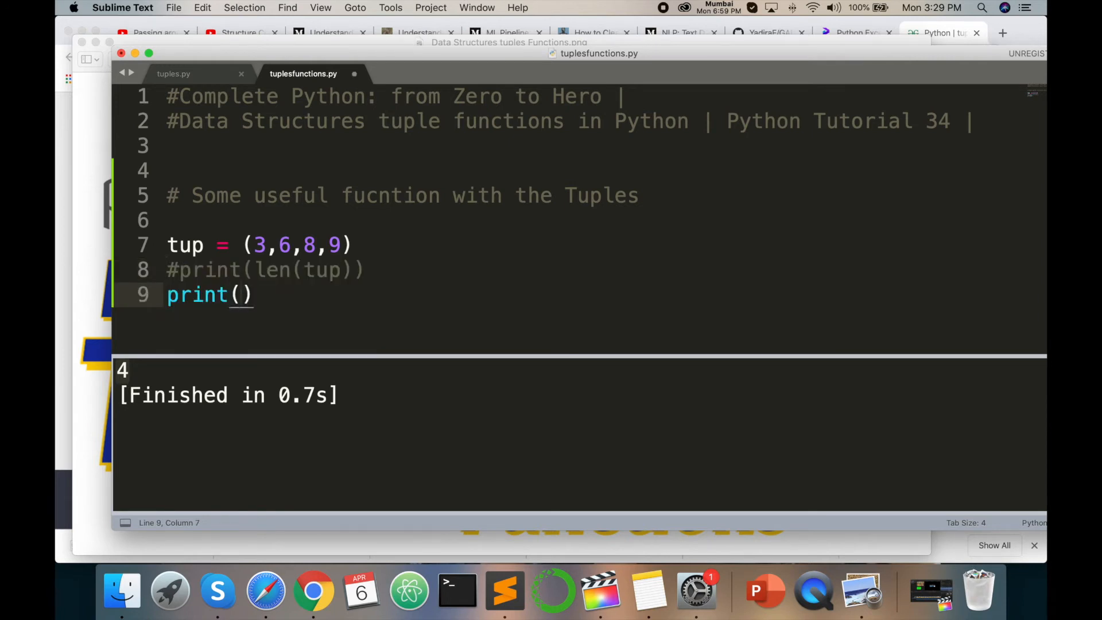
- Add print(max(tup)) on a new line so the build prints 9
{"action": "type", "text": "ma"}
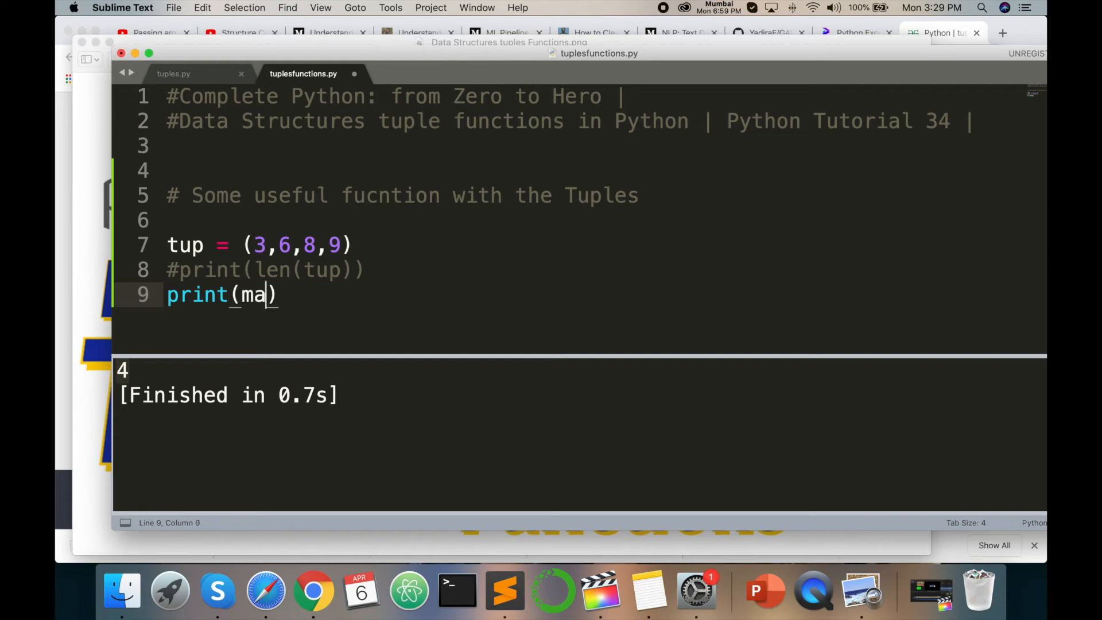
{"action": "type", "text": "x"}
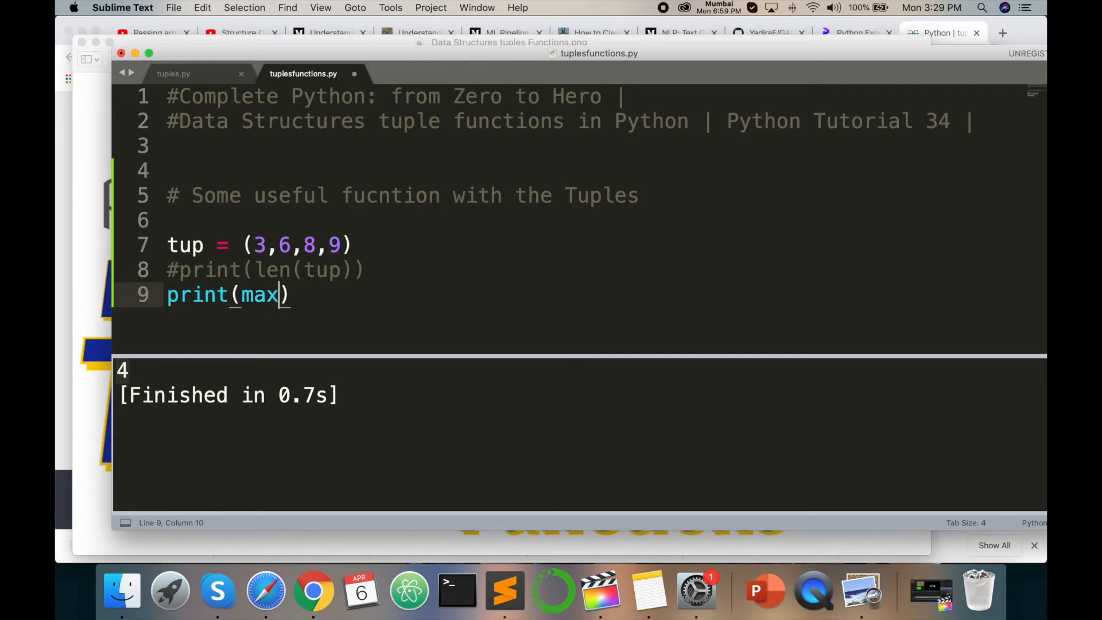
{"action": "type", "text": "("}
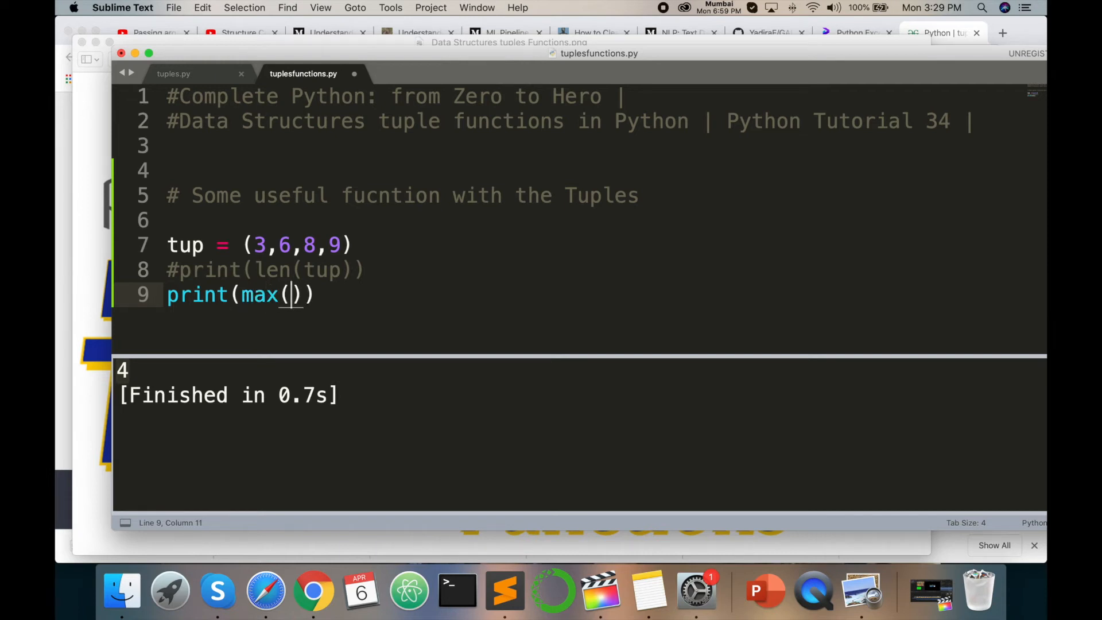
{"action": "type", "text": "tup"}
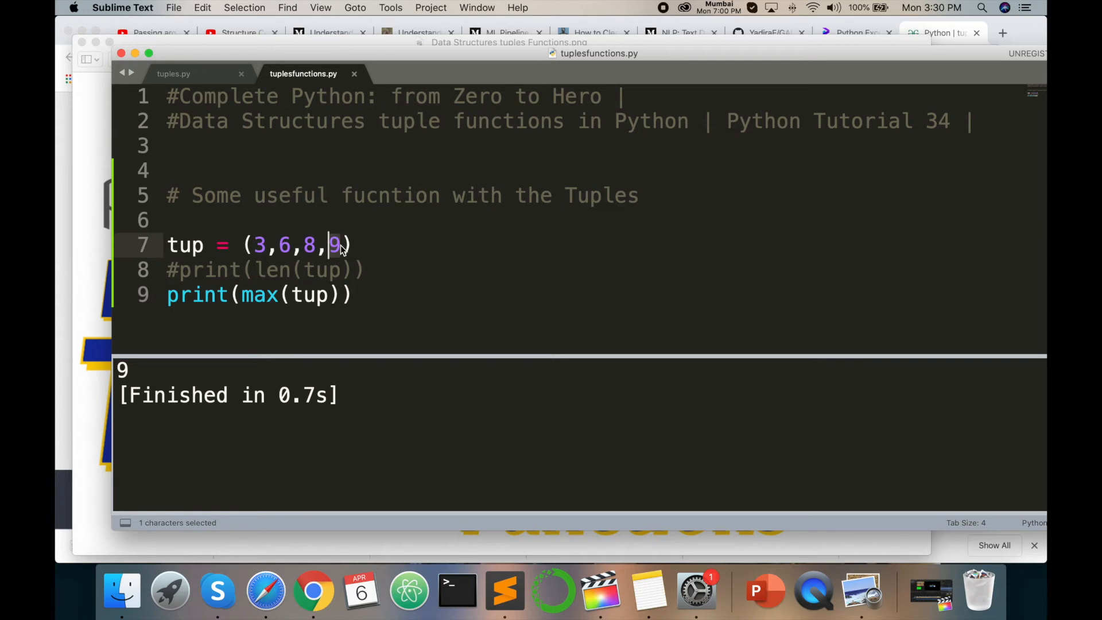
- Replace the tuple values so tup becomes (3,99,74,14)
{"action": "type", "text": "14"}
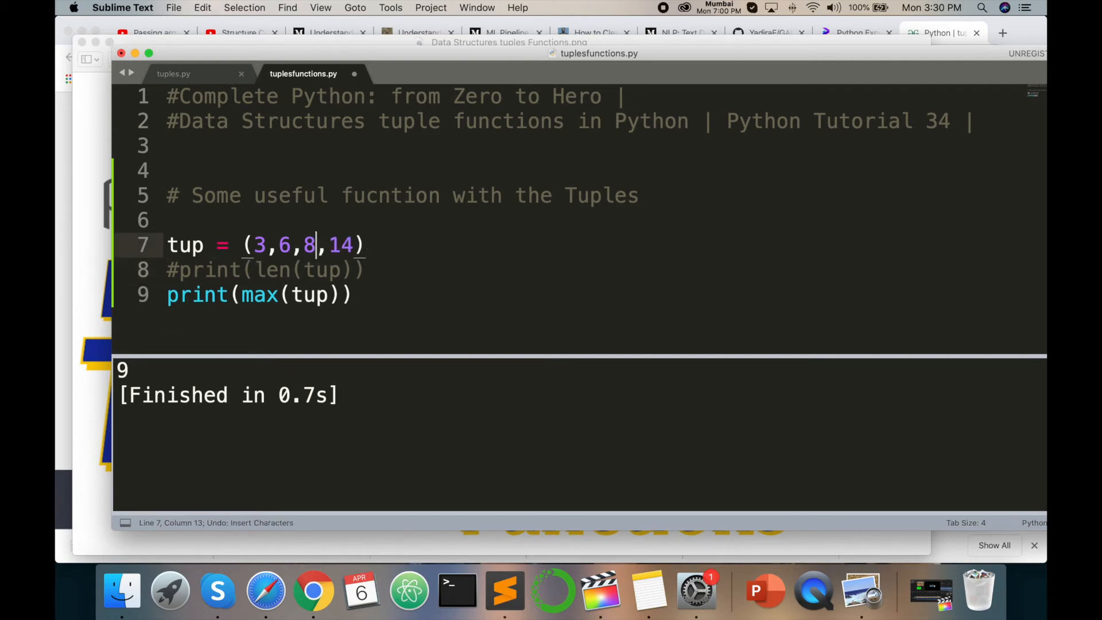
{"action": "type", "text": "74"}
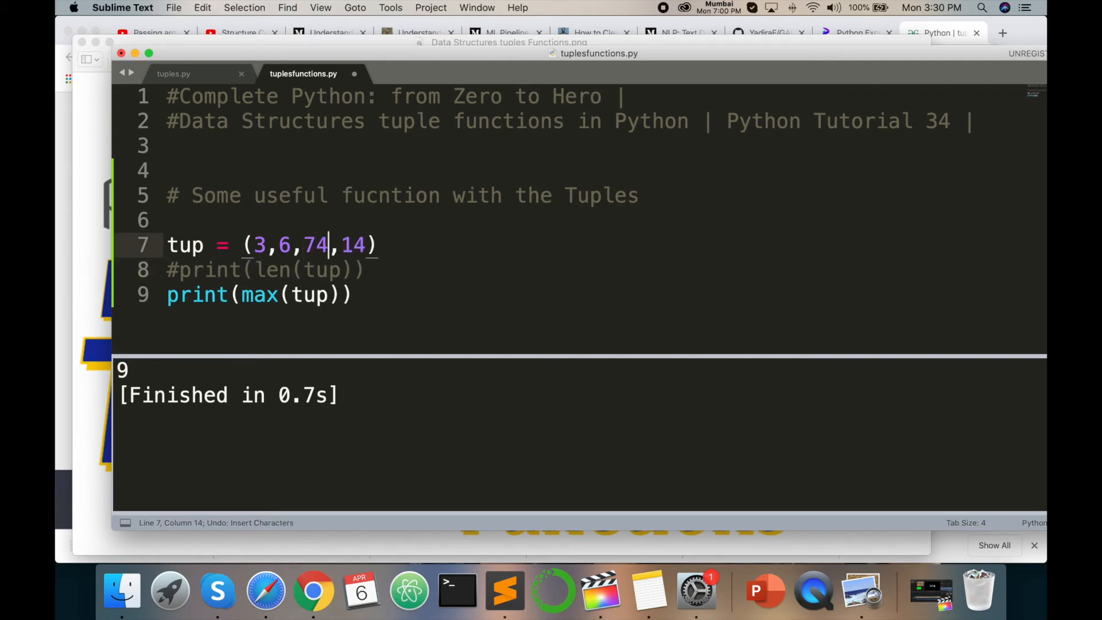
{"action": "key", "text": "backspace"}
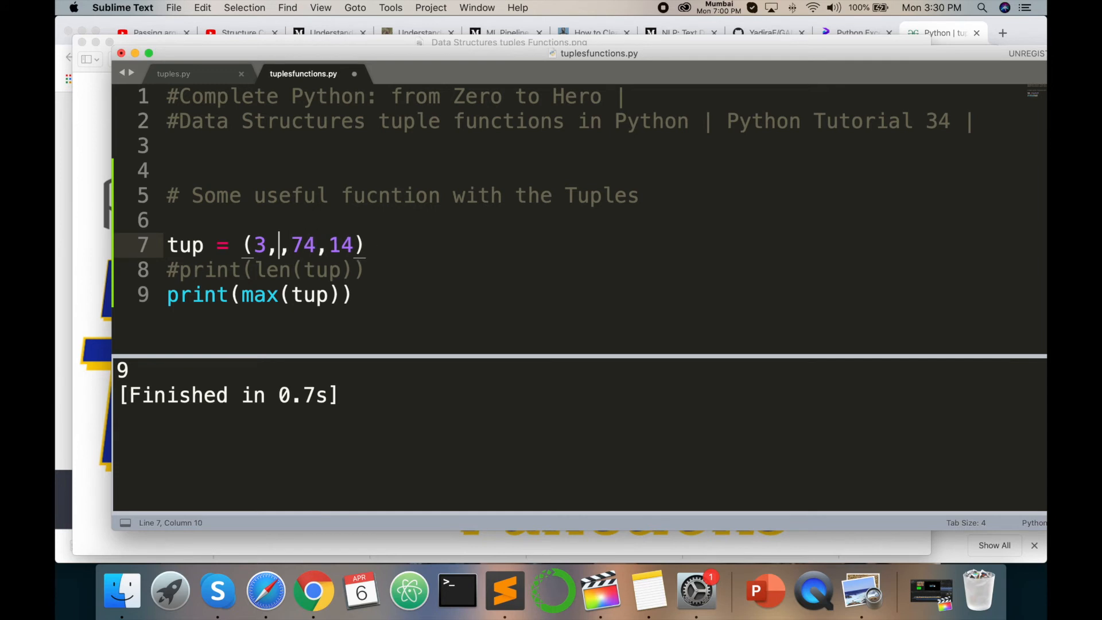
{"action": "type", "text": "99"}
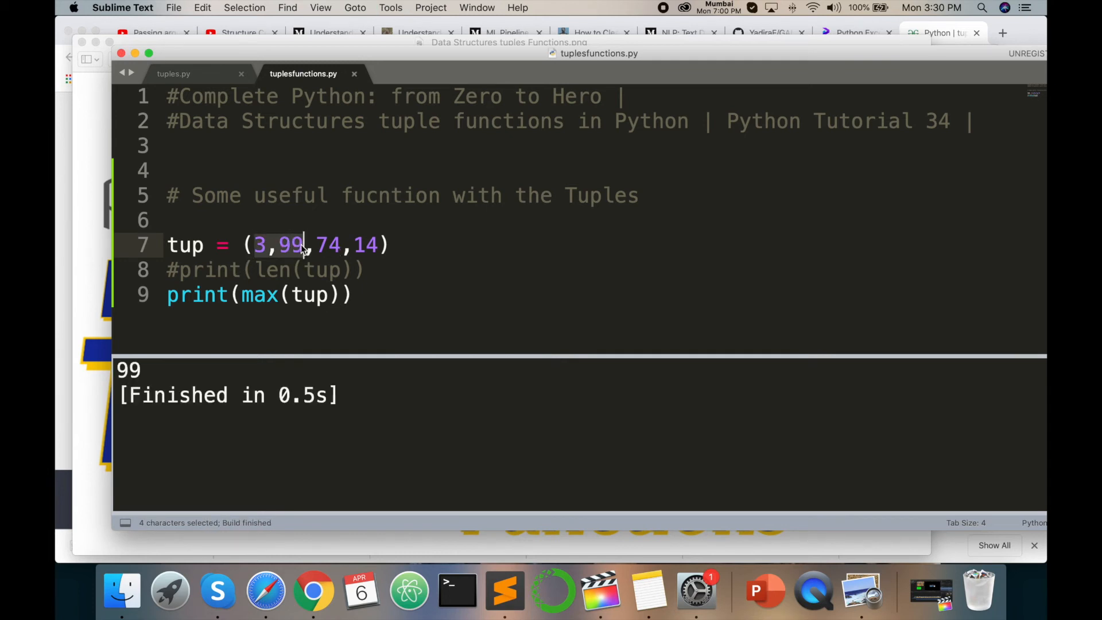
- Highlight 99 as the largest value, matching the rebuilt output
{"action": "left_click", "coordinate": [344, 245]}
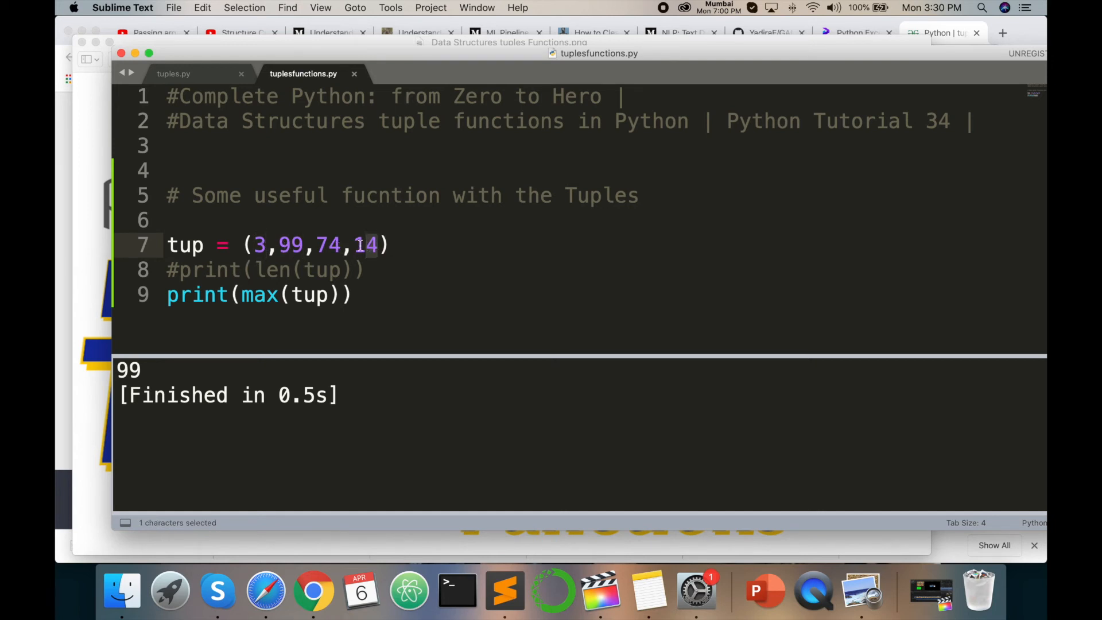
{"action": "double_click", "coordinate": [328, 245]}
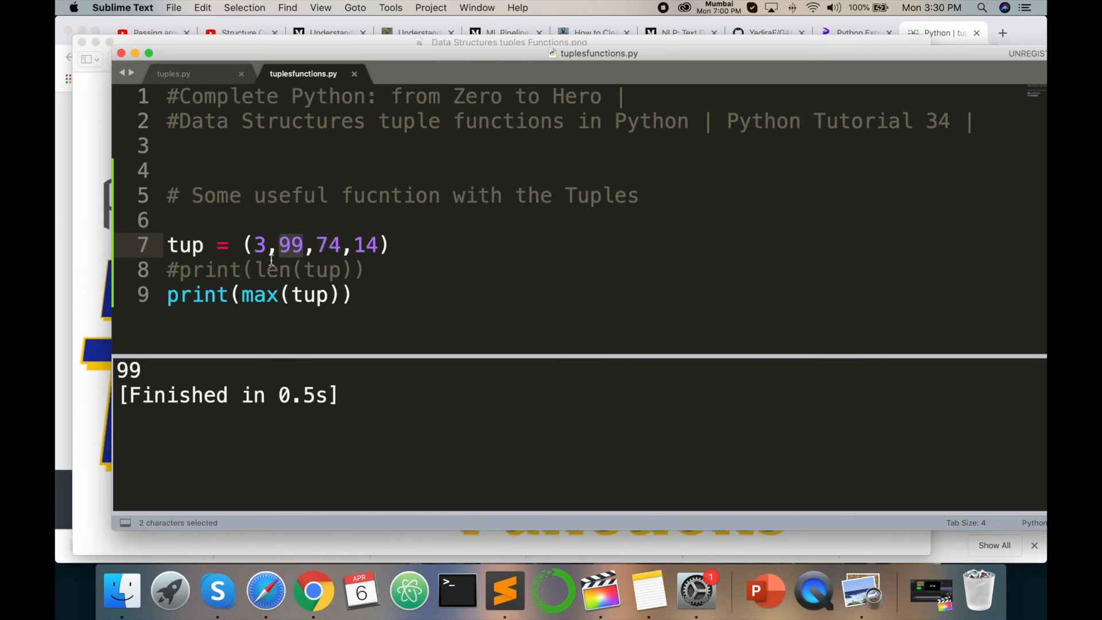
{"action": "left_click", "coordinate": [355, 294]}
{"action": "type", "text": "print("}
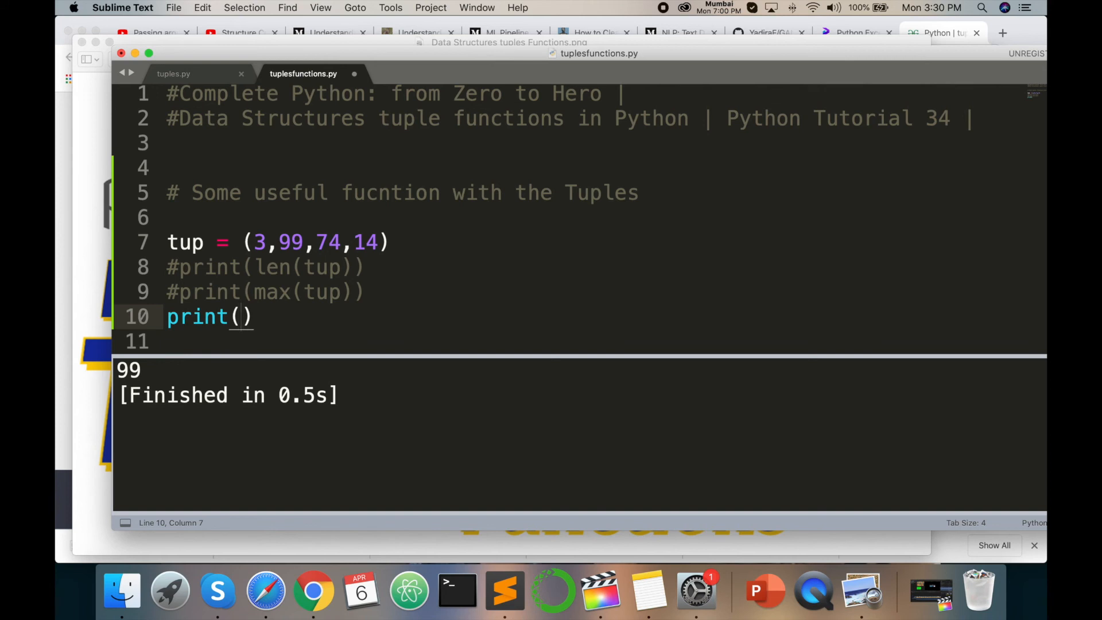
- Add a print of min(tup) on the new line
{"action": "type", "text": "mix"}
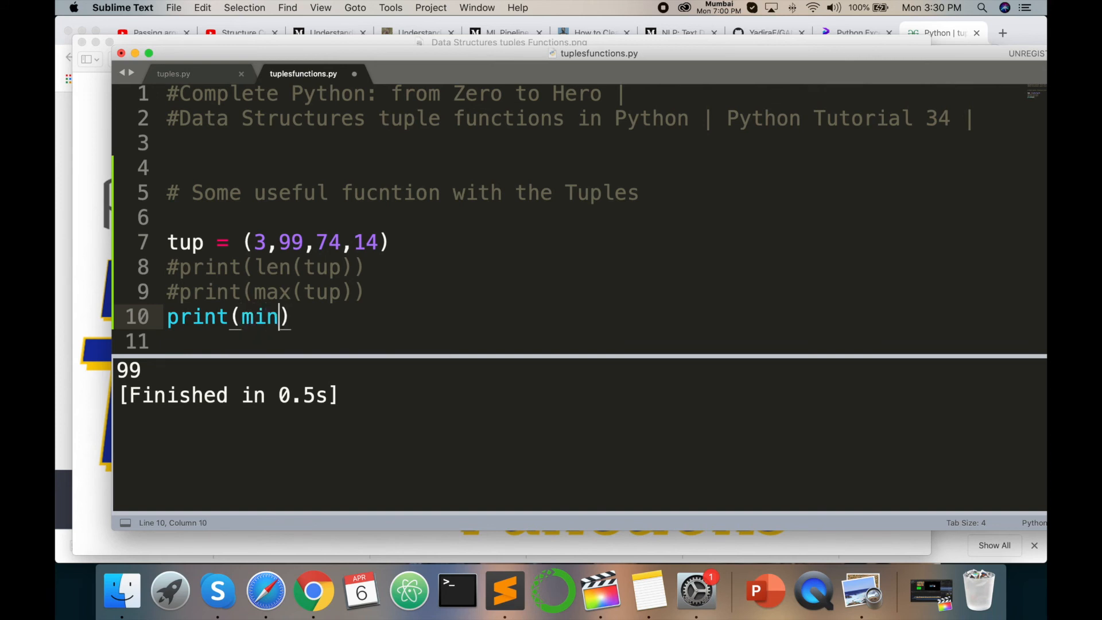
{"action": "type", "text": "("}
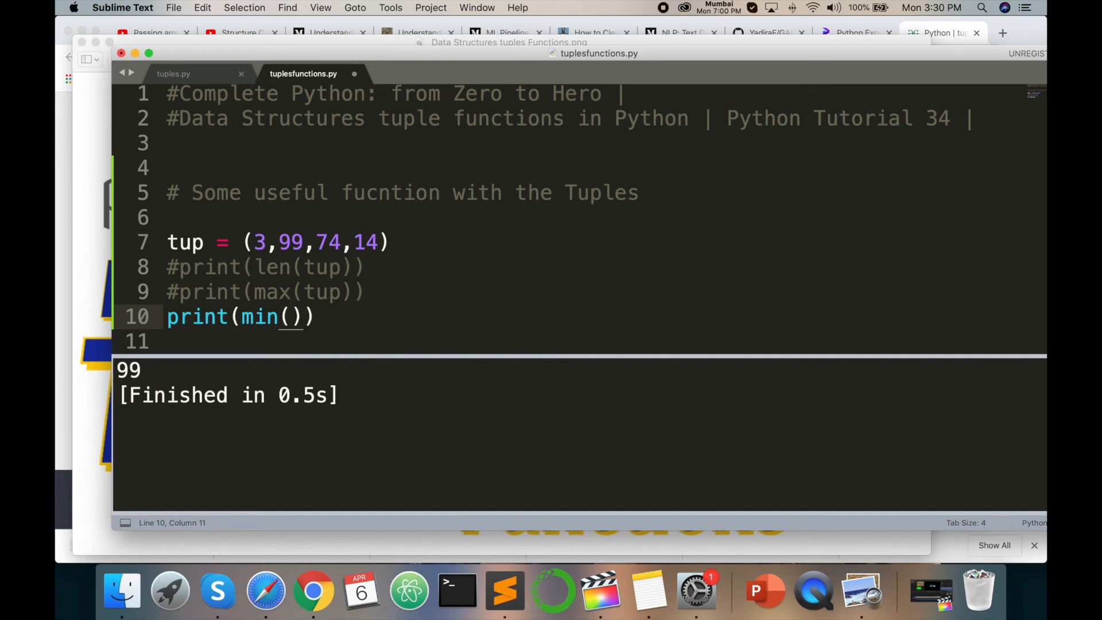
{"action": "type", "text": "tup"}
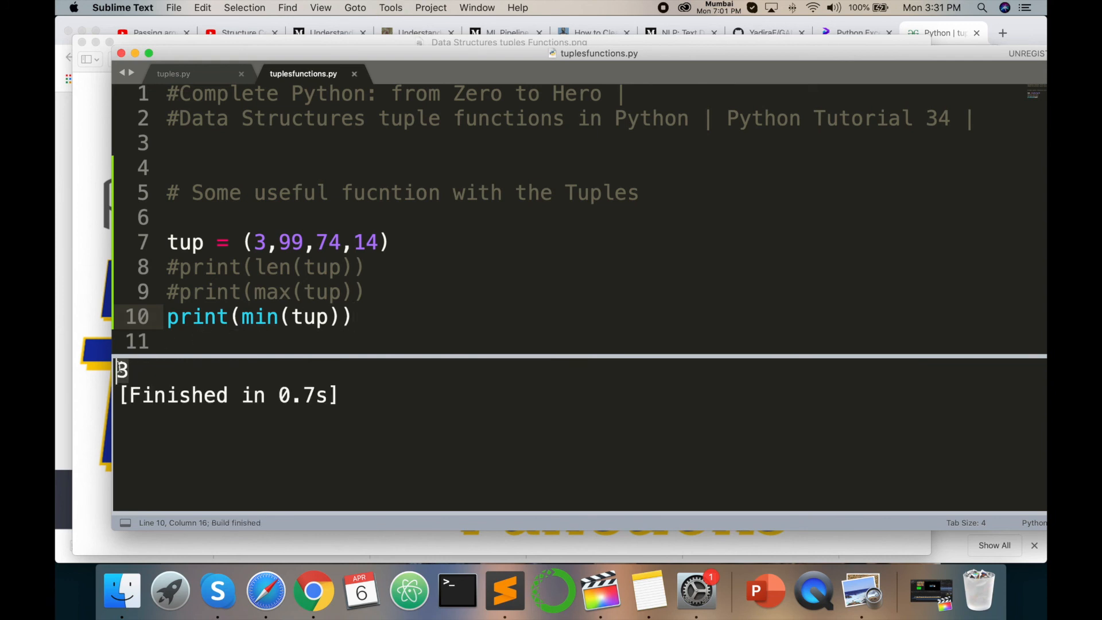
- Highlight 3 and the tuple values to confirm the minimum output 3
{"action": "left_click", "coordinate": [266, 242]}
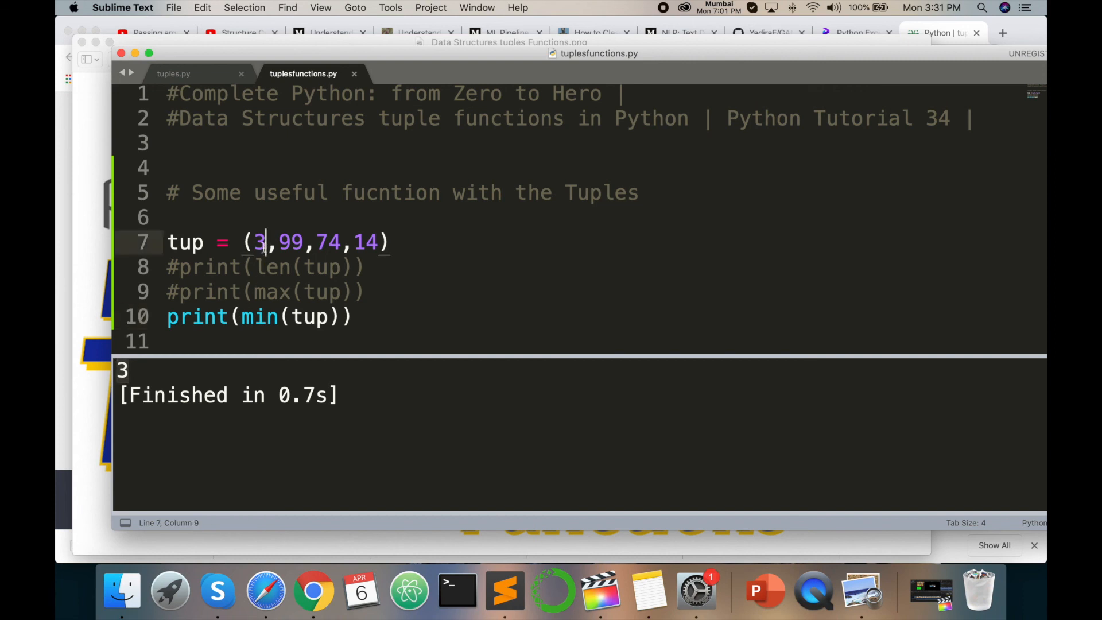
{"action": "left_click_drag", "start_coordinate": [270, 241], "coordinate": [391, 242]}
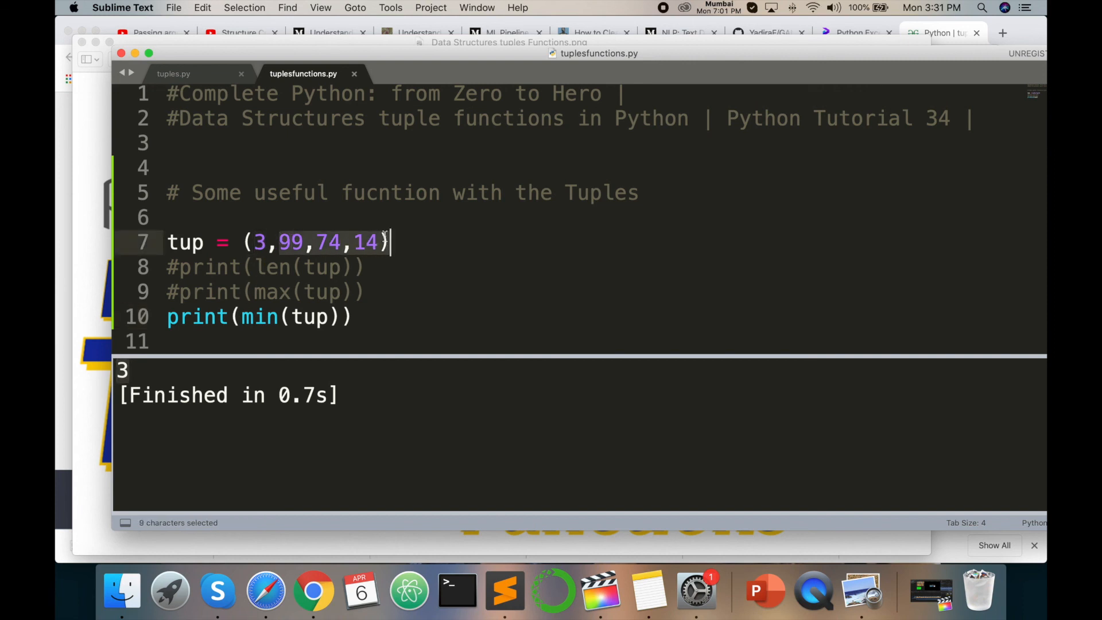
{"action": "left_click", "coordinate": [358, 317]}
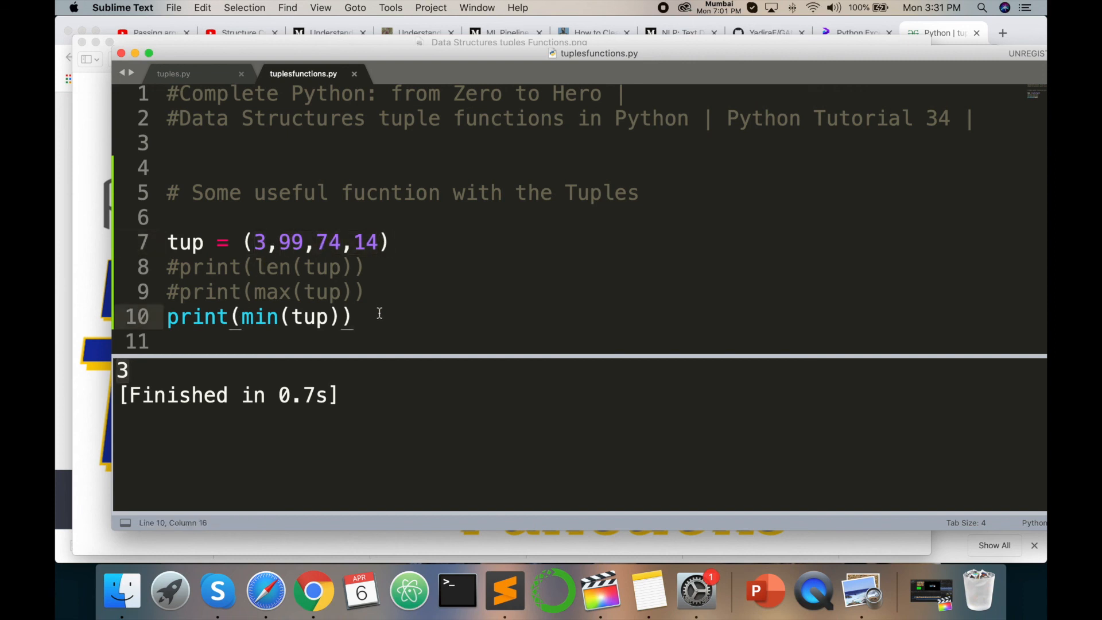